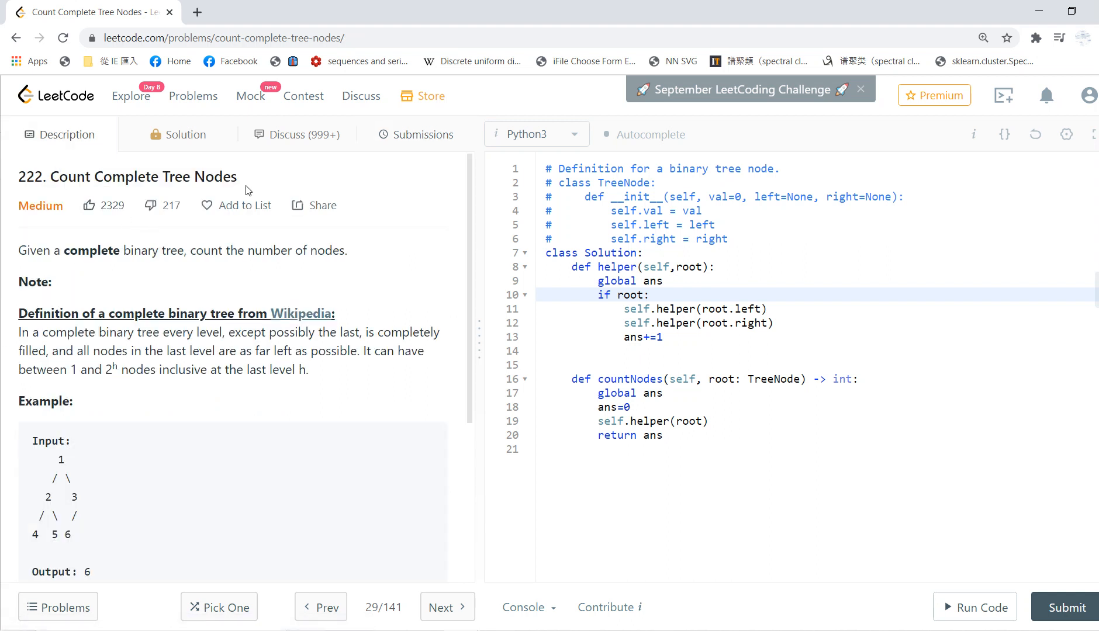
Submit the Python3 recursive solution, accepted at 96 ms and 21.2 MB, then restore the window.
{"action": "scroll", "scroll_direction": "down", "scroll_amount": 3}
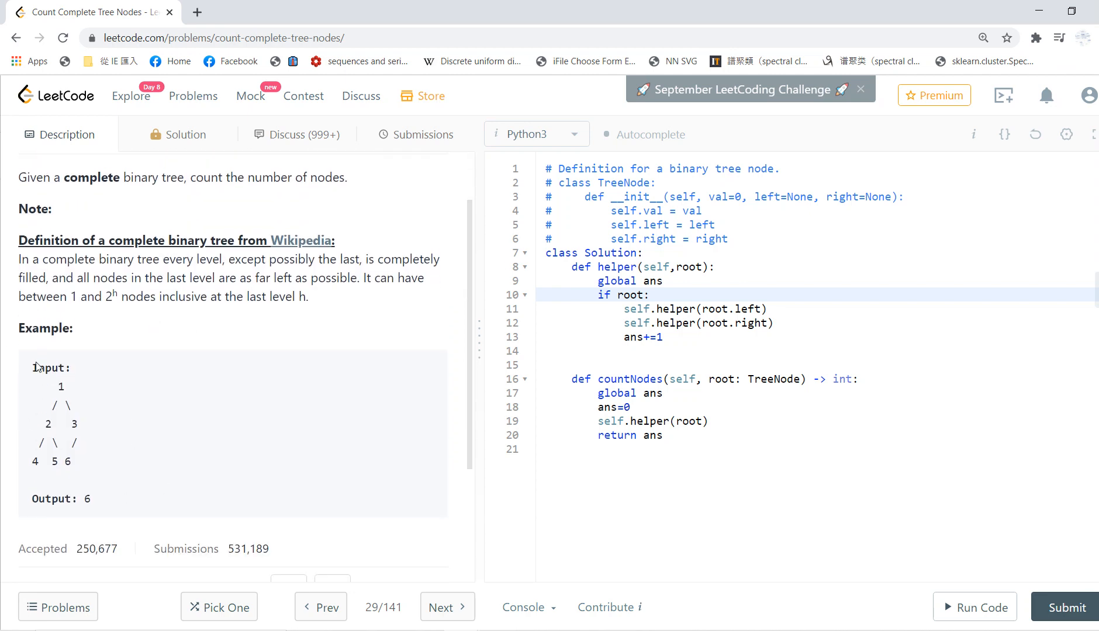
{"action": "mouse_move", "coordinate": [363, 312]}
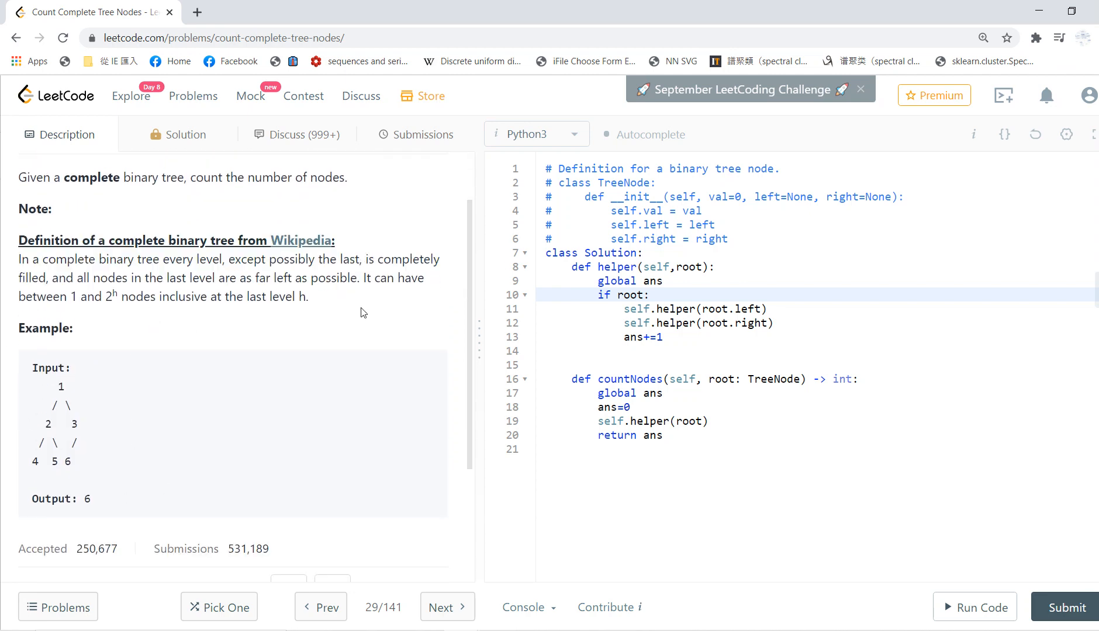
{"action": "mouse_move", "coordinate": [149, 425]}
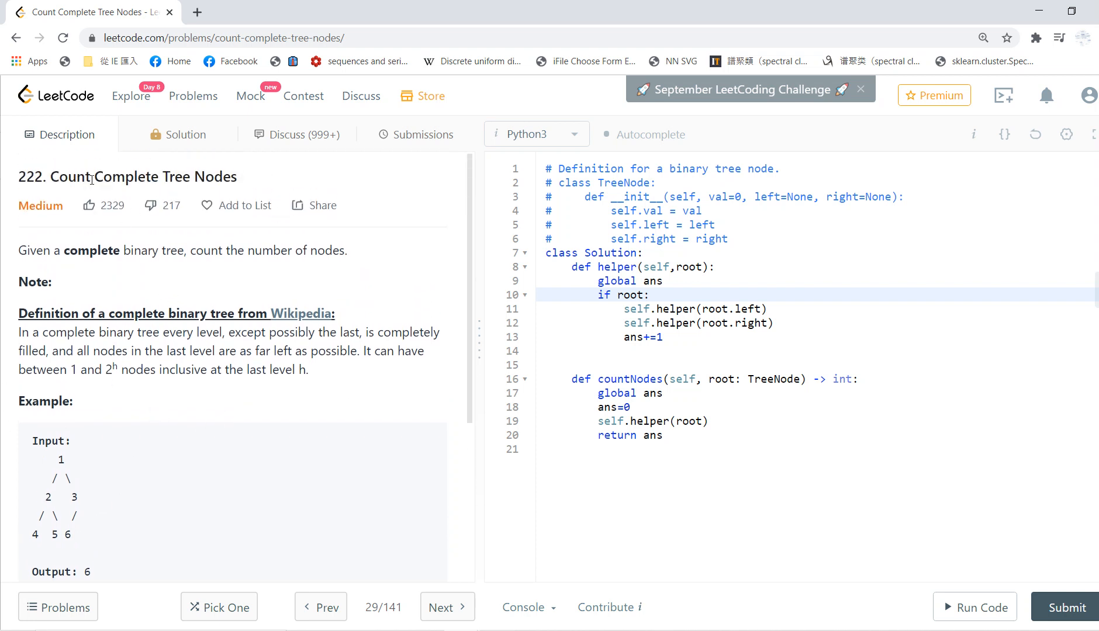
{"action": "mouse_move", "coordinate": [363, 367]}
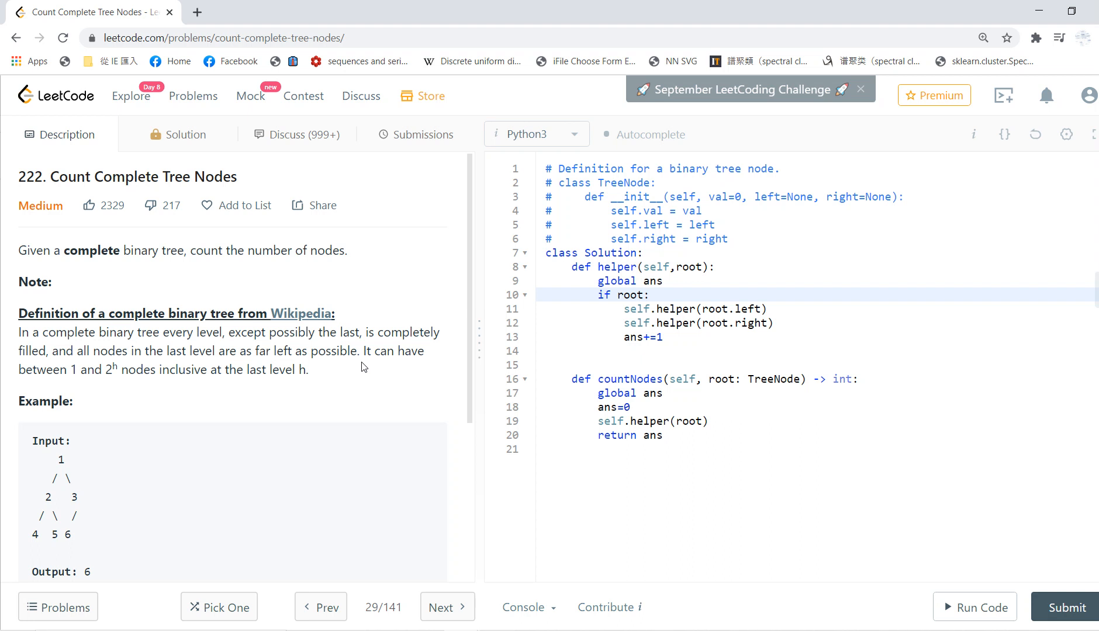
{"action": "mouse_move", "coordinate": [402, 586]}
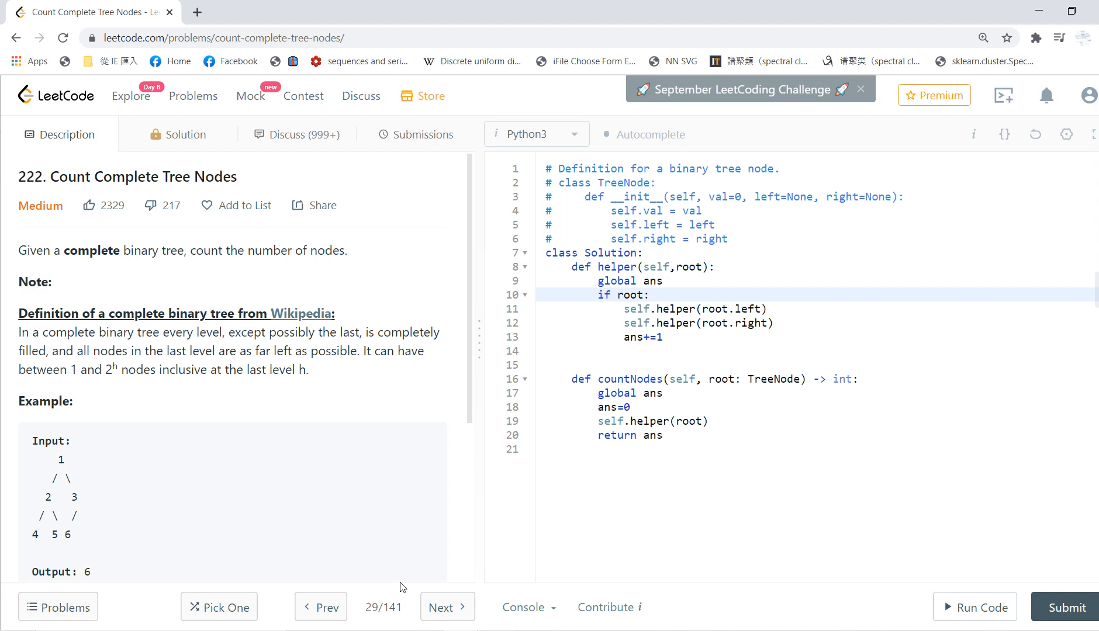
{"action": "mouse_move", "coordinate": [290, 473]}
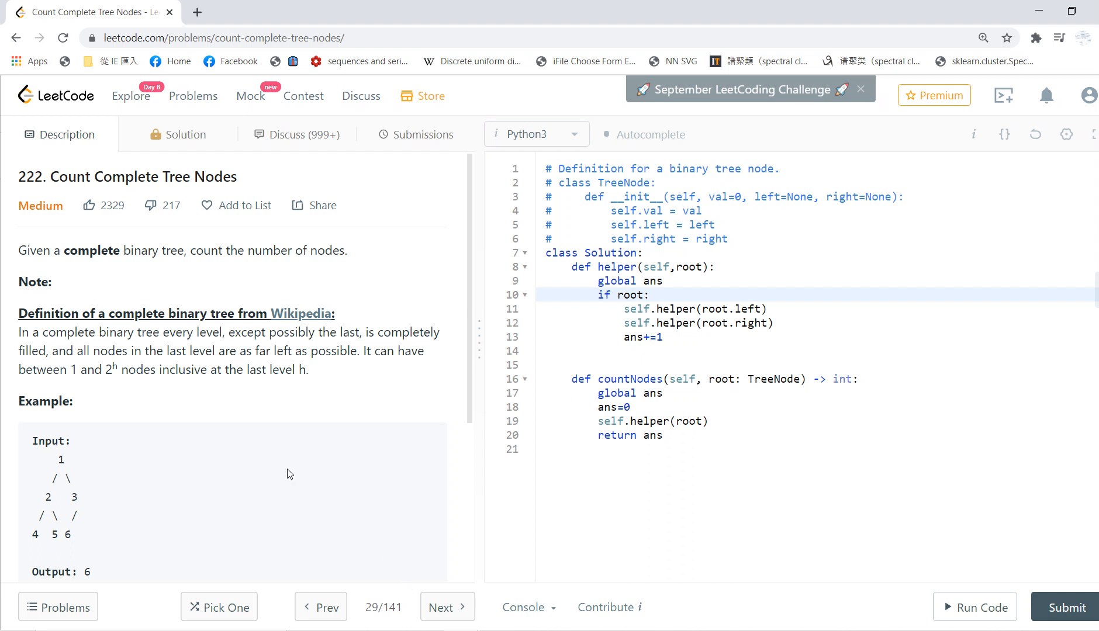
{"action": "left_click_drag", "start_coordinate": [599, 281], "coordinate": [662, 337]}
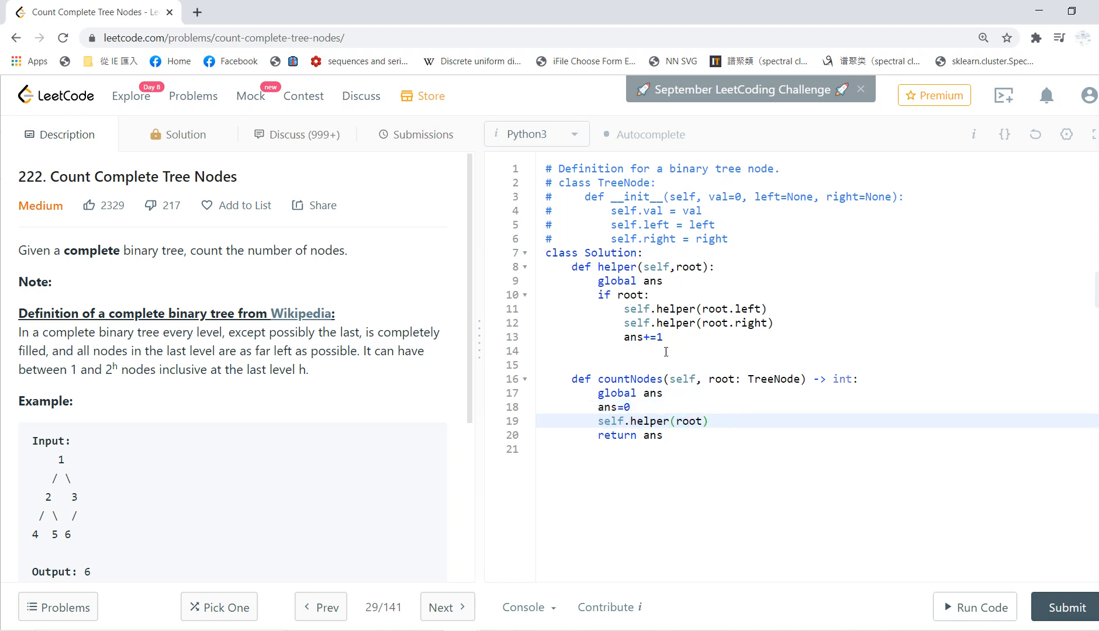
{"action": "mouse_move", "coordinate": [724, 317]}
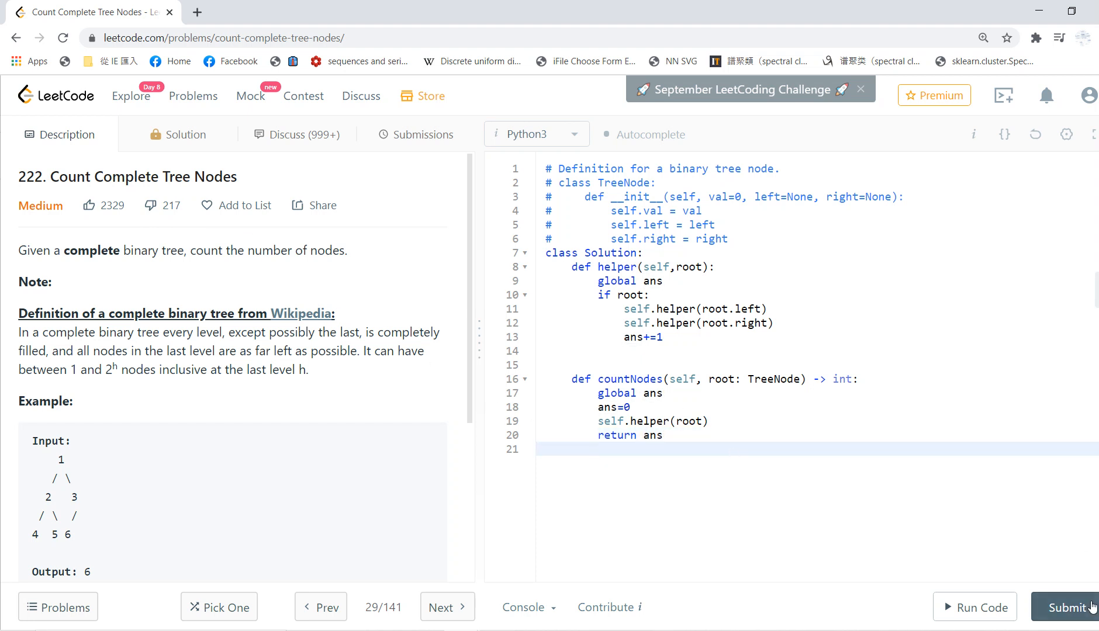
{"action": "left_click", "coordinate": [1067, 607]}
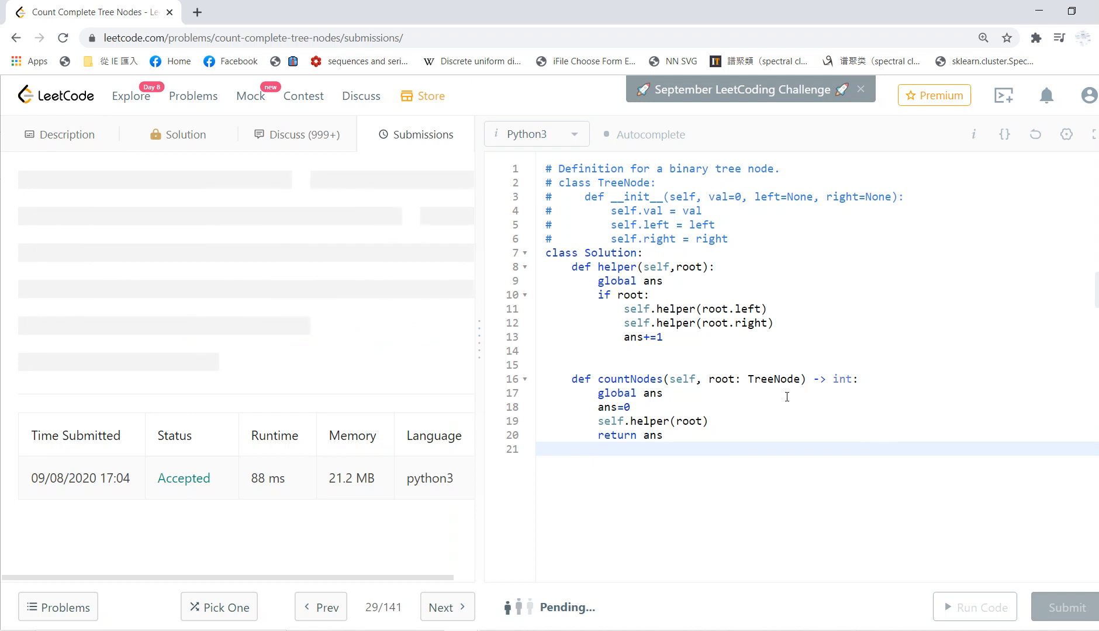
{"action": "left_click", "coordinate": [1066, 606]}
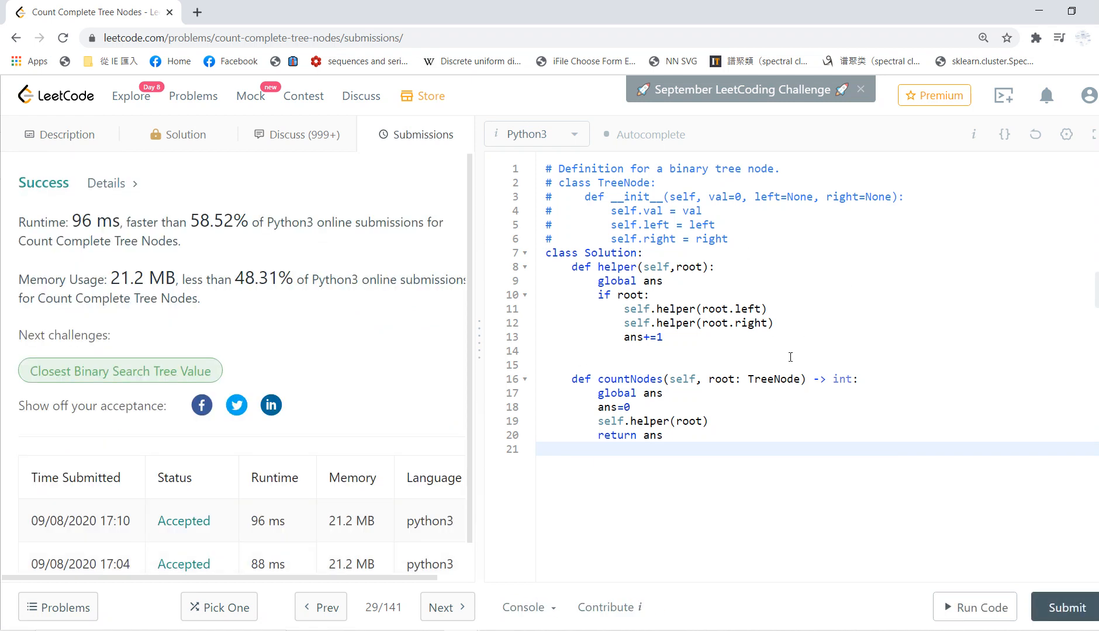
{"action": "mouse_move", "coordinate": [821, 329]}
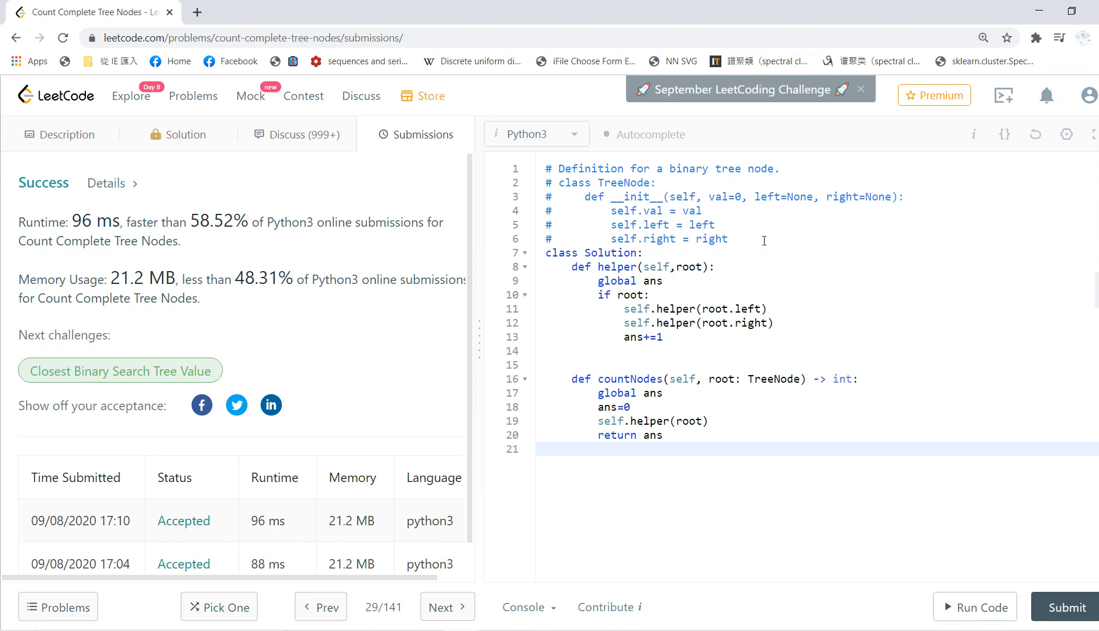
{"action": "mouse_move", "coordinate": [322, 357]}
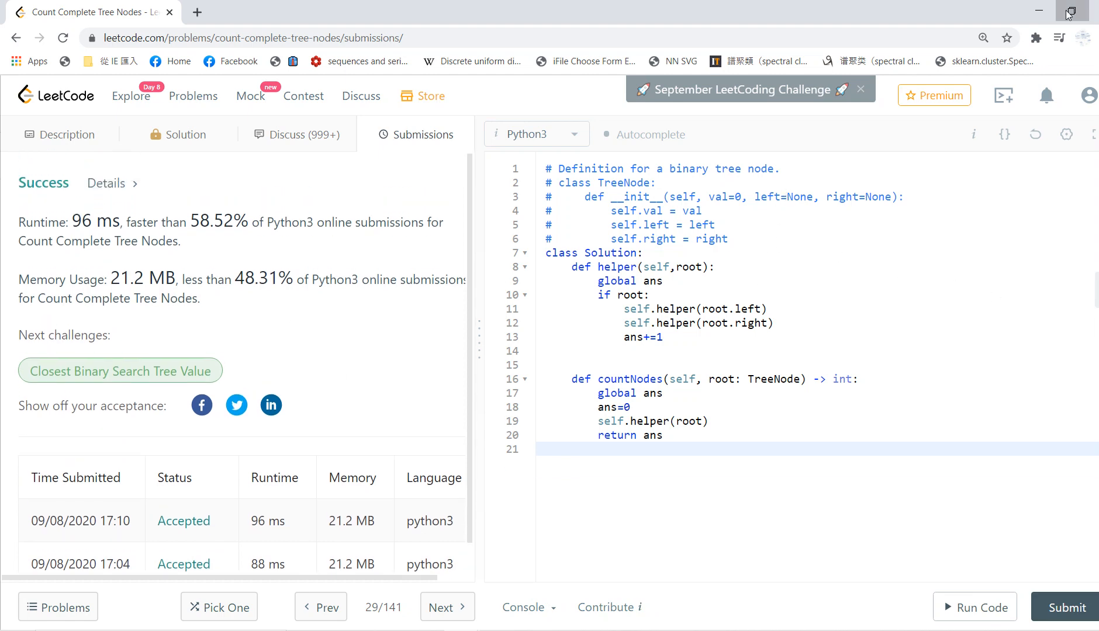
{"action": "left_click", "coordinate": [1064, 12]}
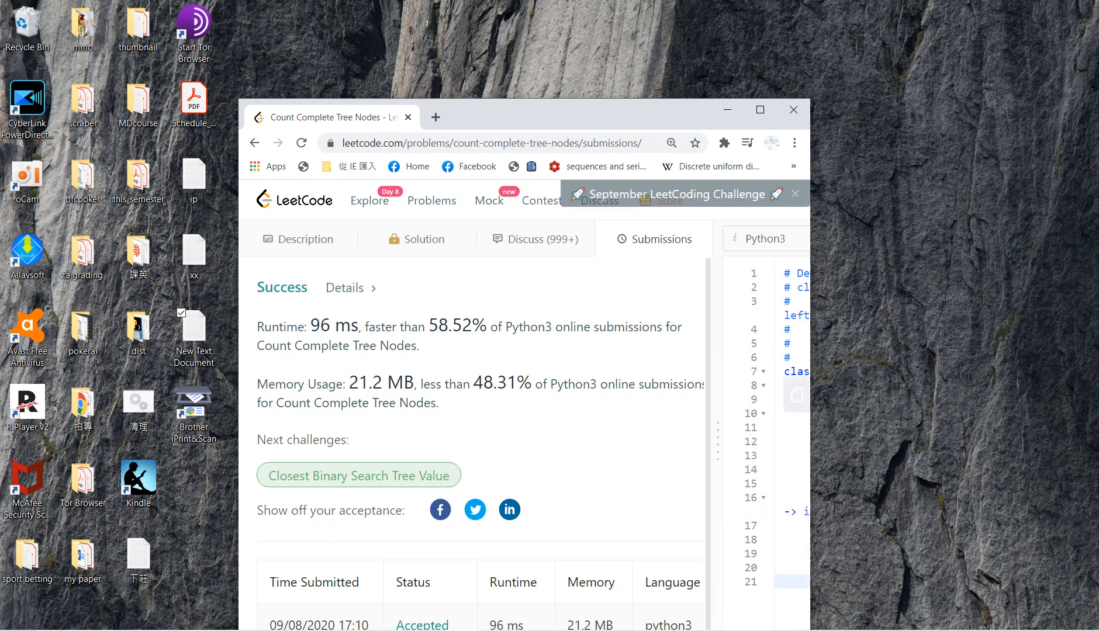